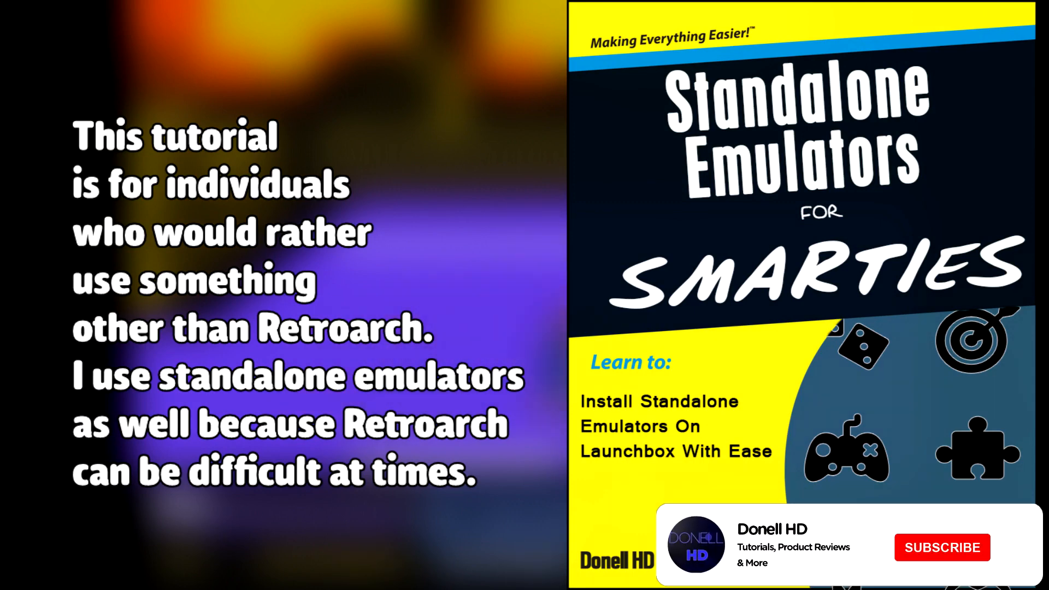
# Open the Arcade folder from the desktop in File Explorer.
pyautogui.click(942, 546)
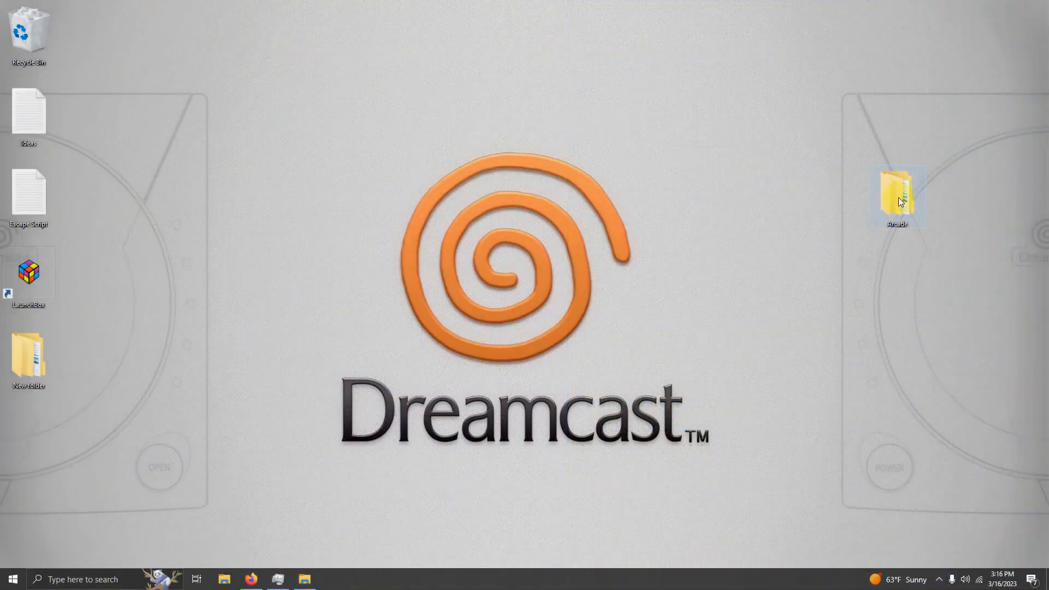
pyautogui.doubleClick(897, 196)
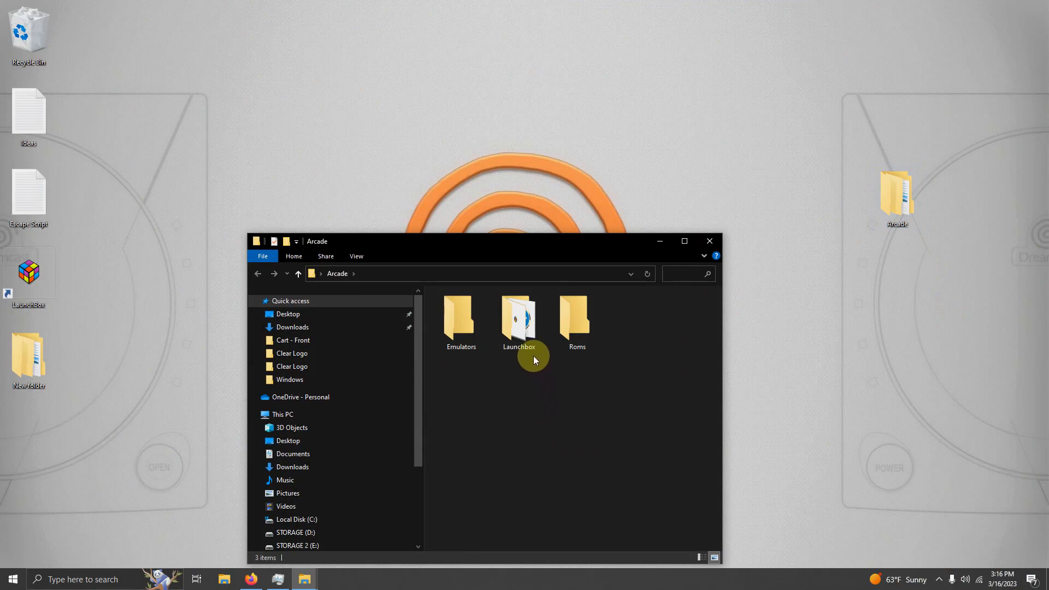
pyautogui.moveTo(590, 362)
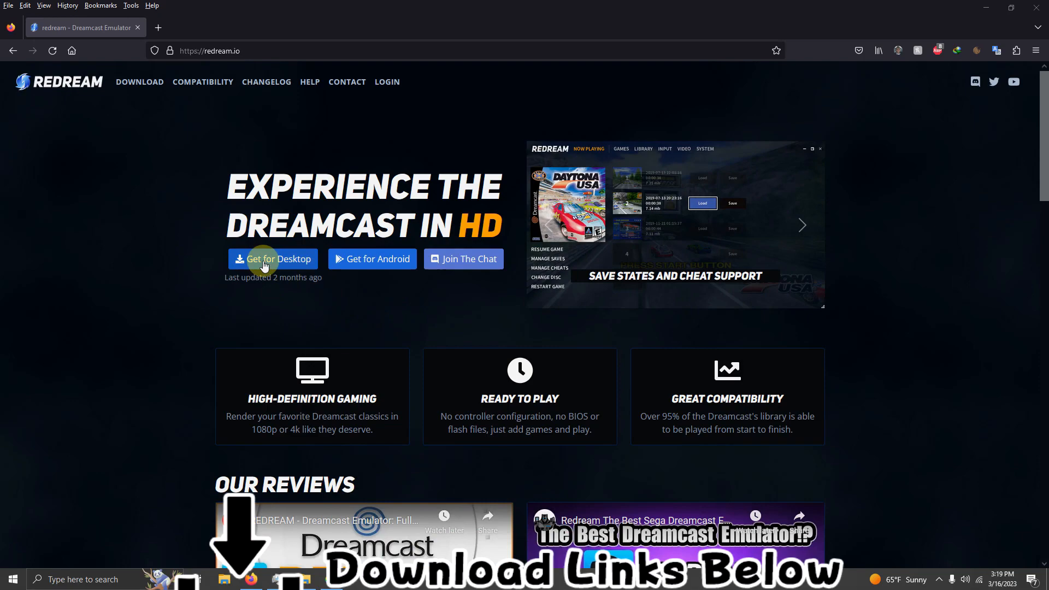
pyautogui.click(273, 259)
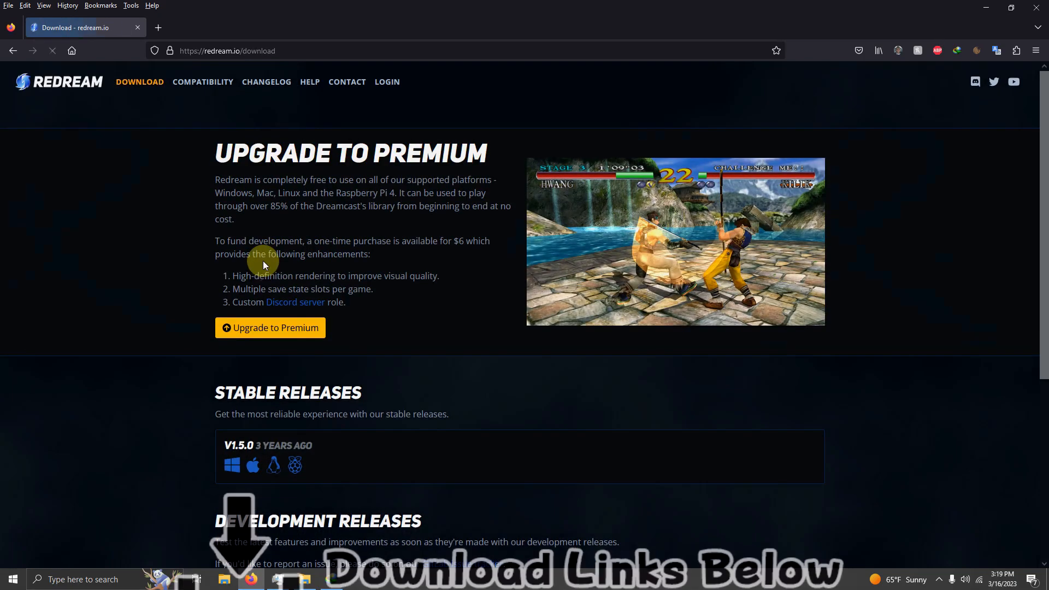
pyautogui.scroll(-3)
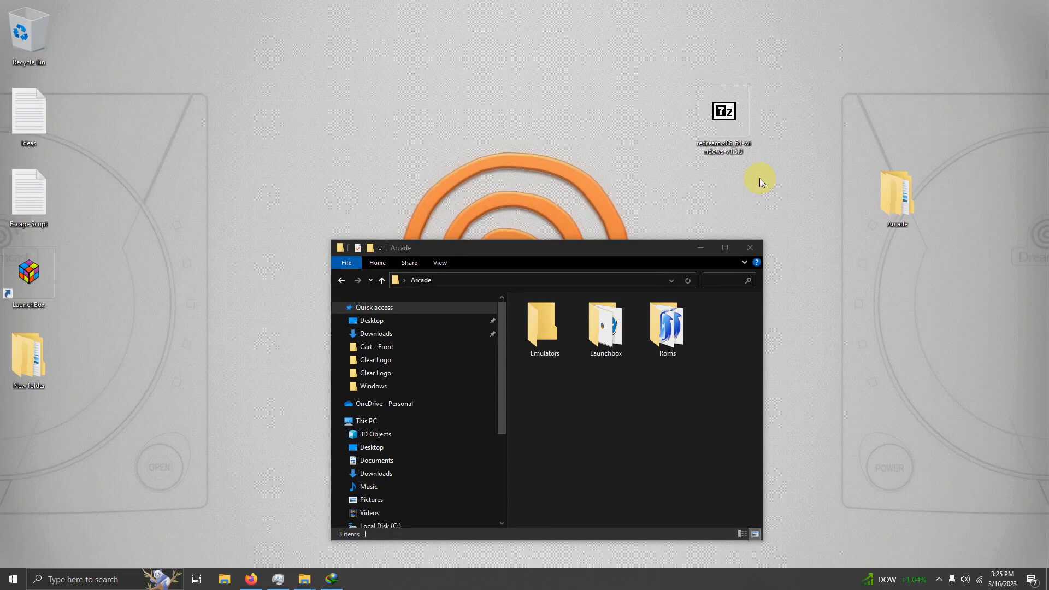
# Open the downloaded Redream 7z archive.
pyautogui.click(724, 112)
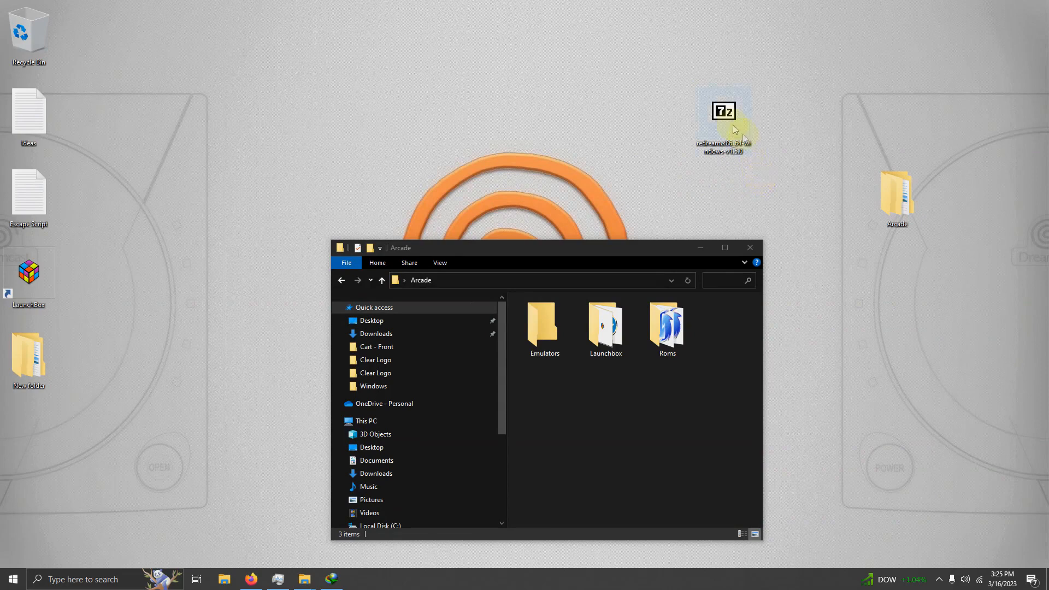
pyautogui.doubleClick(723, 112)
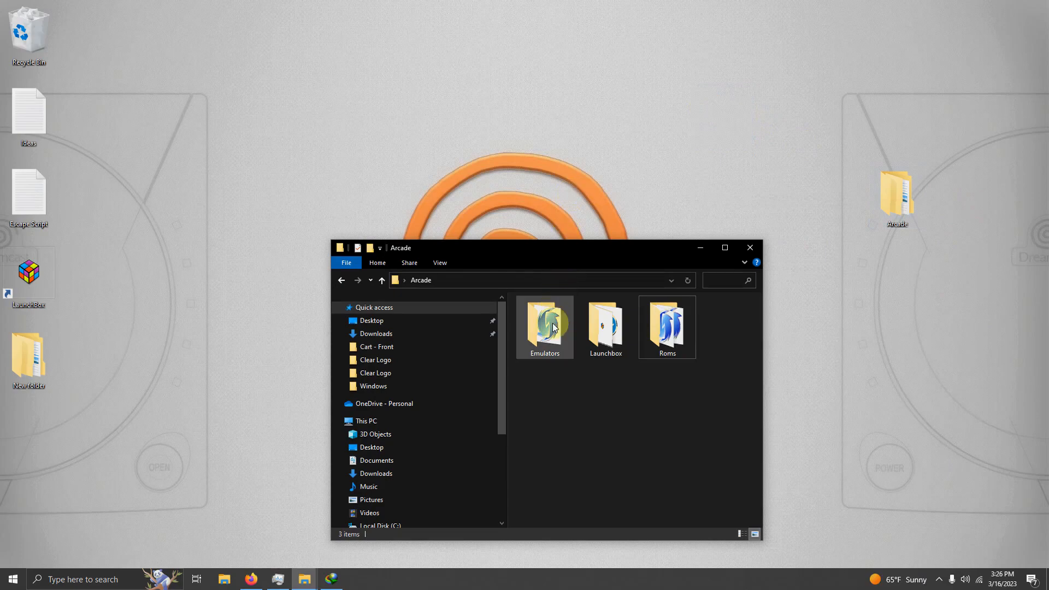
# Launch redream.exe from the Emulators folder.
pyautogui.doubleClick(544, 322)
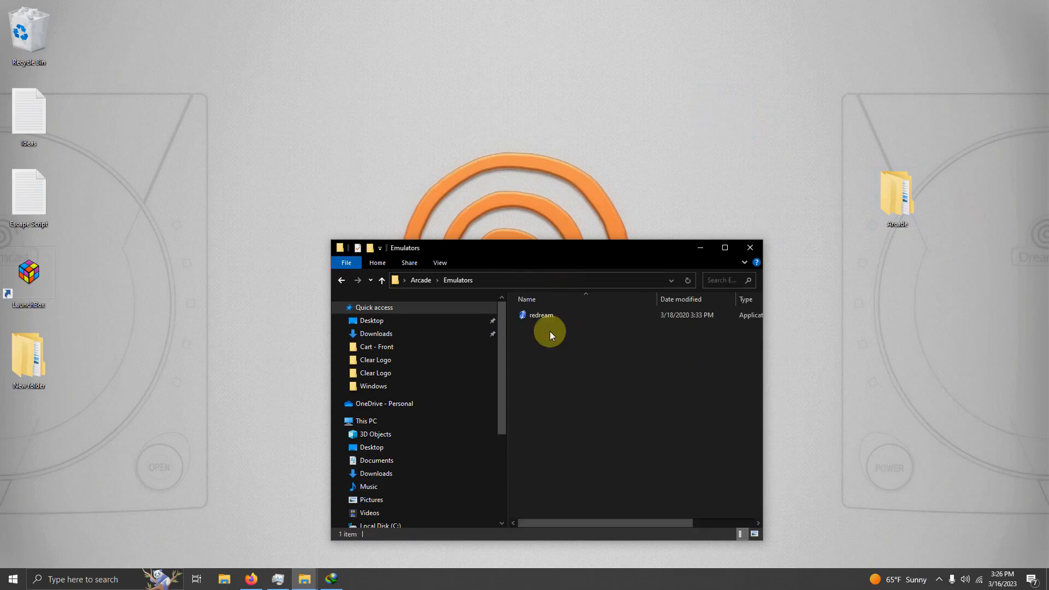
pyautogui.moveTo(559, 315)
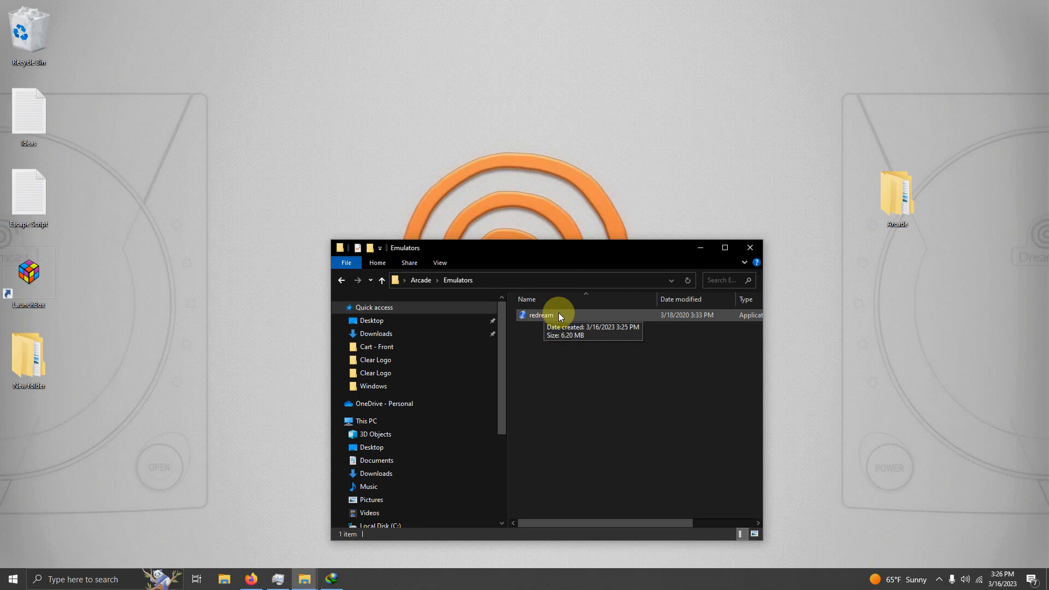
pyautogui.doubleClick(540, 315)
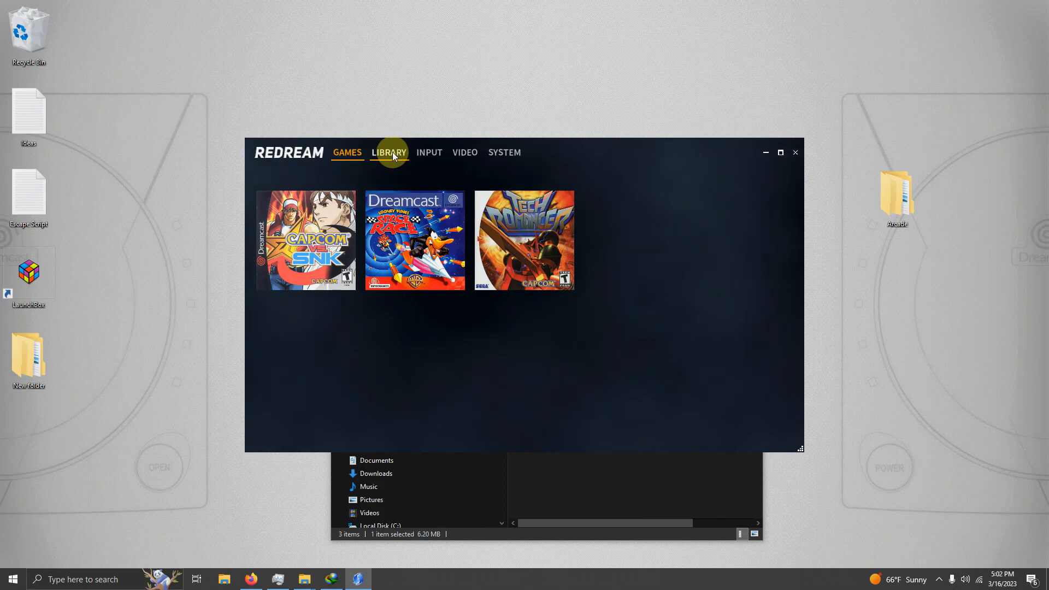
# Review Library and Input, set Video window mode to borderless fullscreen, and close Redream.
pyautogui.click(389, 152)
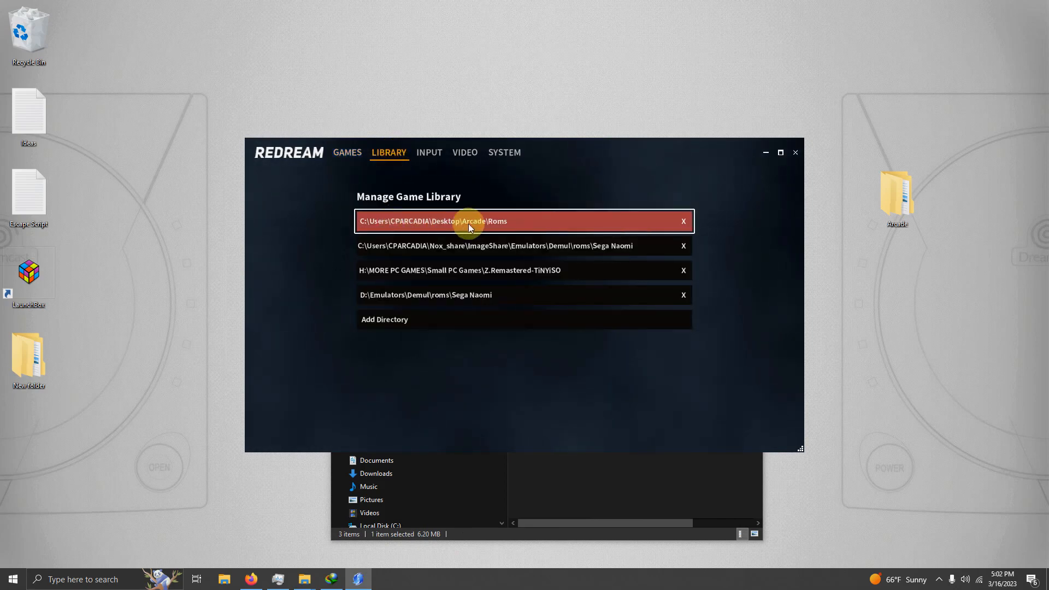
pyautogui.moveTo(500, 223)
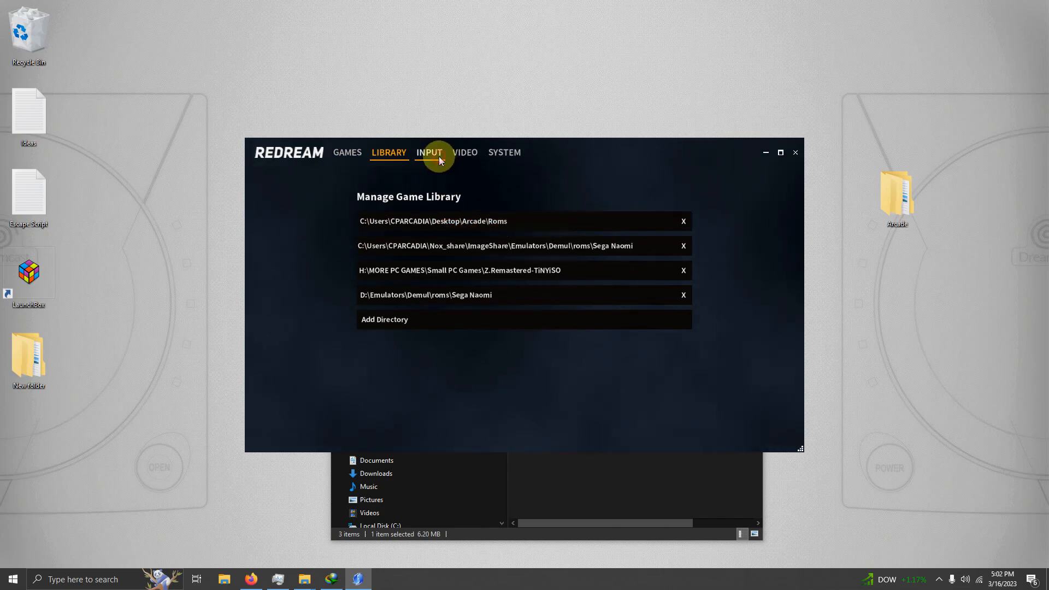
pyautogui.click(428, 152)
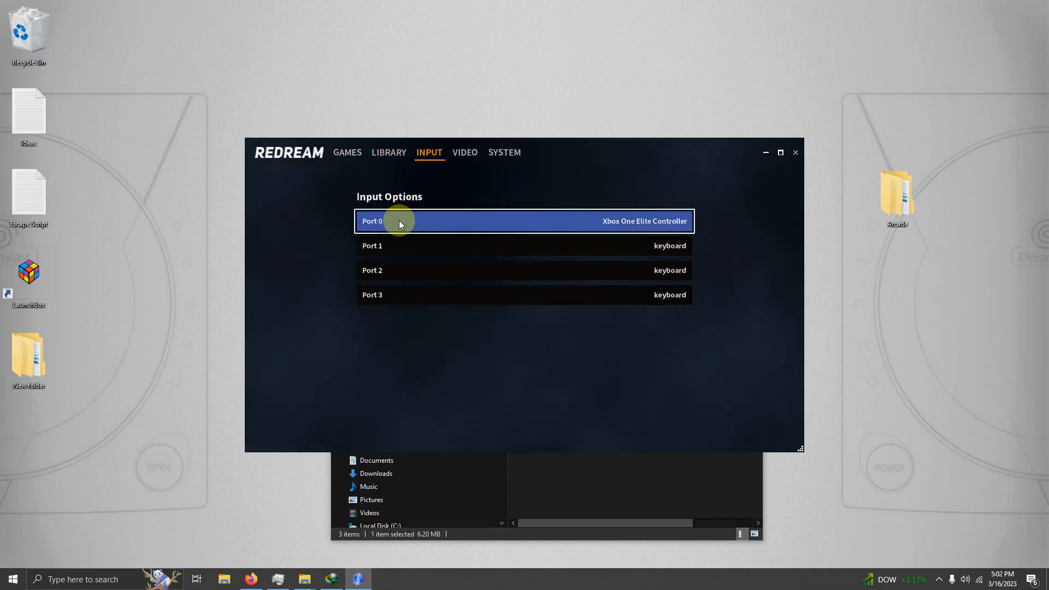
pyautogui.moveTo(513, 225)
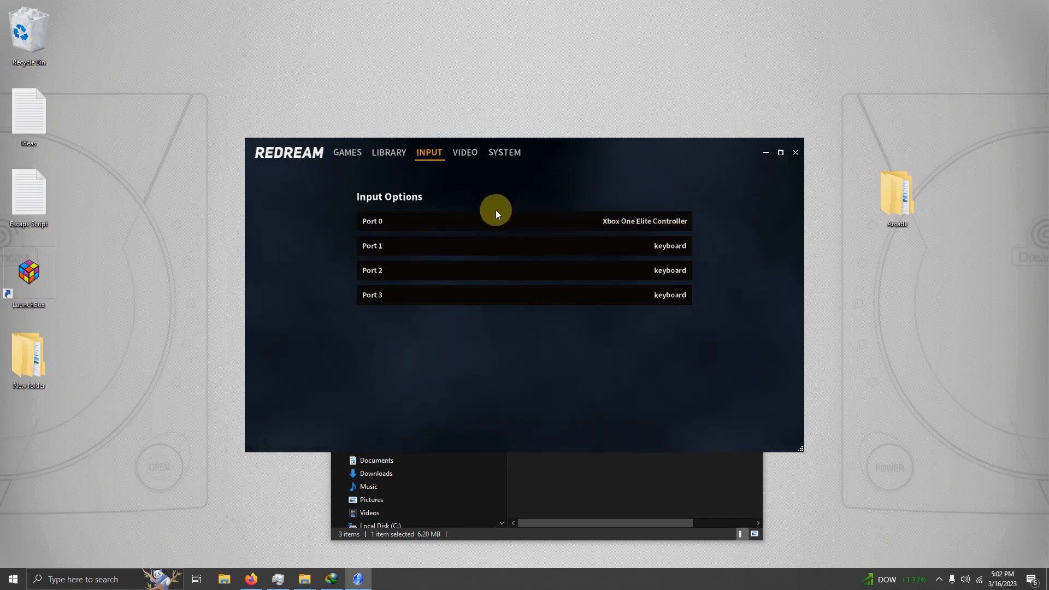
pyautogui.click(466, 151)
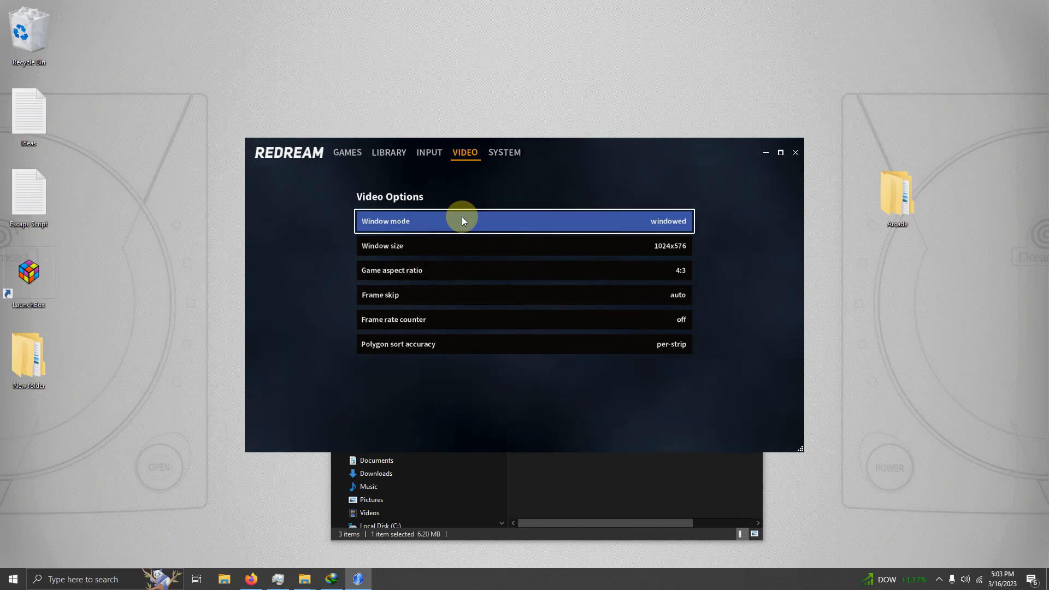
pyautogui.moveTo(419, 87)
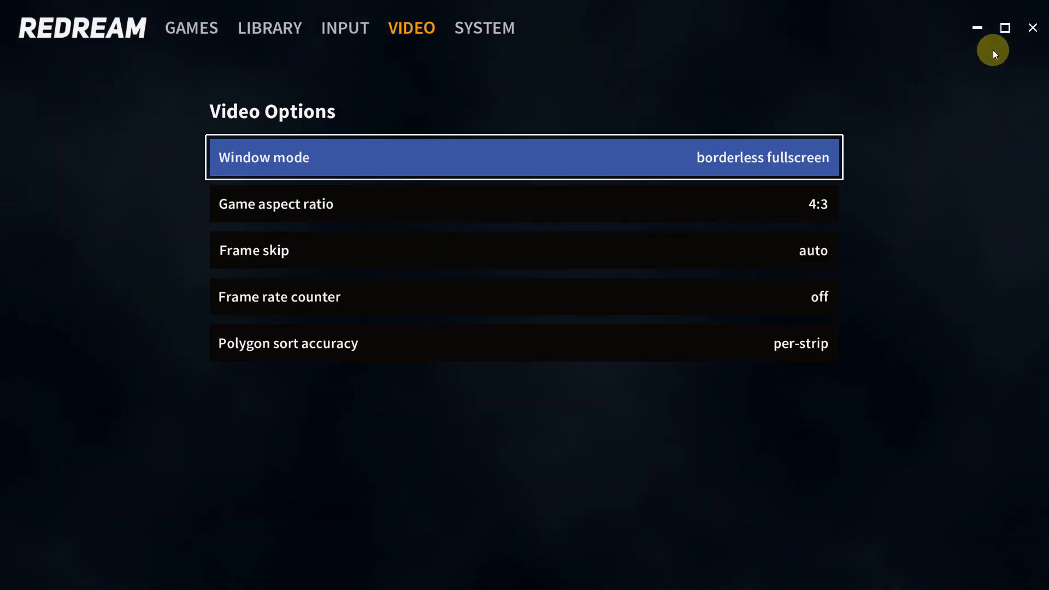
pyautogui.click(1033, 27)
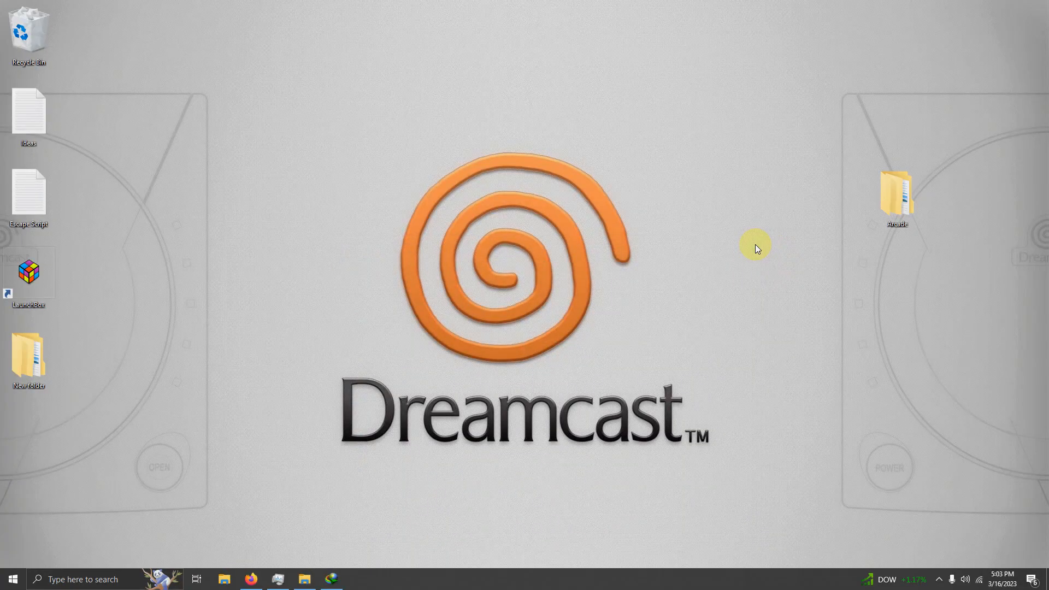
# Start LaunchBox and open Tools > Manage > Emulators, showing an empty list.
pyautogui.doubleClick(28, 271)
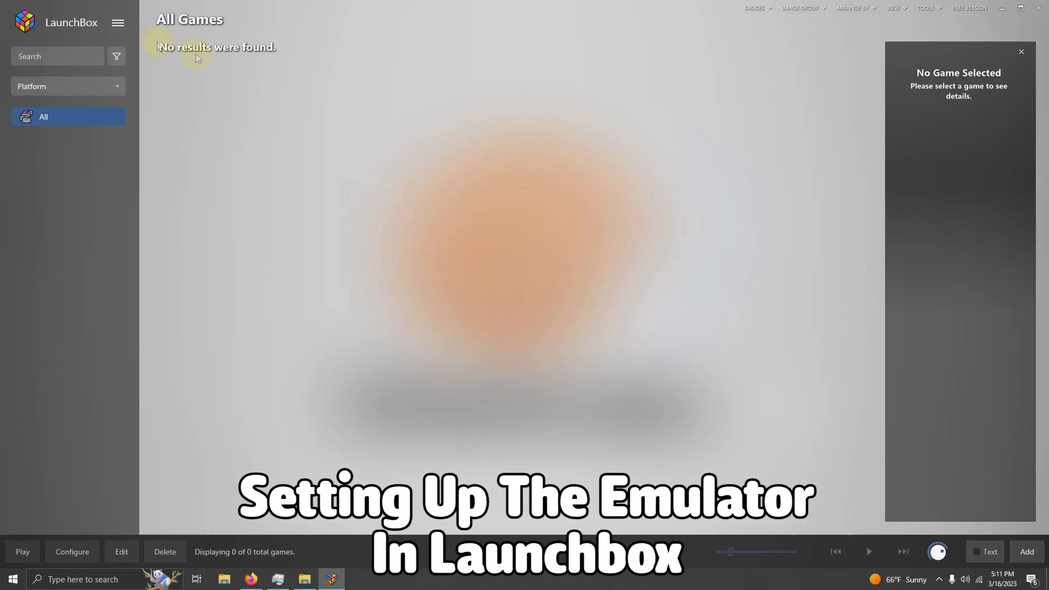
pyautogui.click(119, 23)
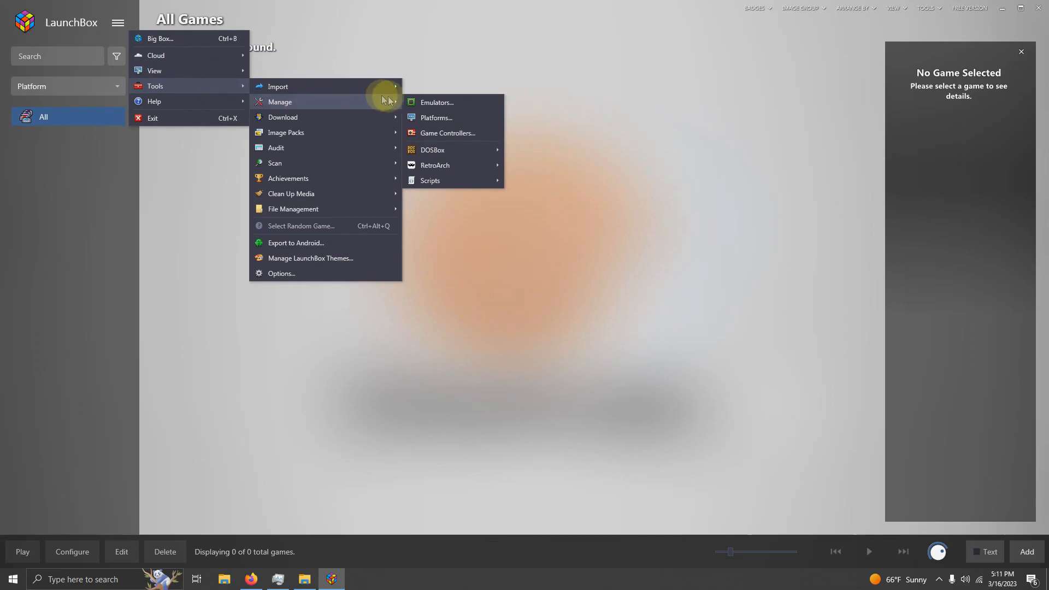
pyautogui.click(440, 102)
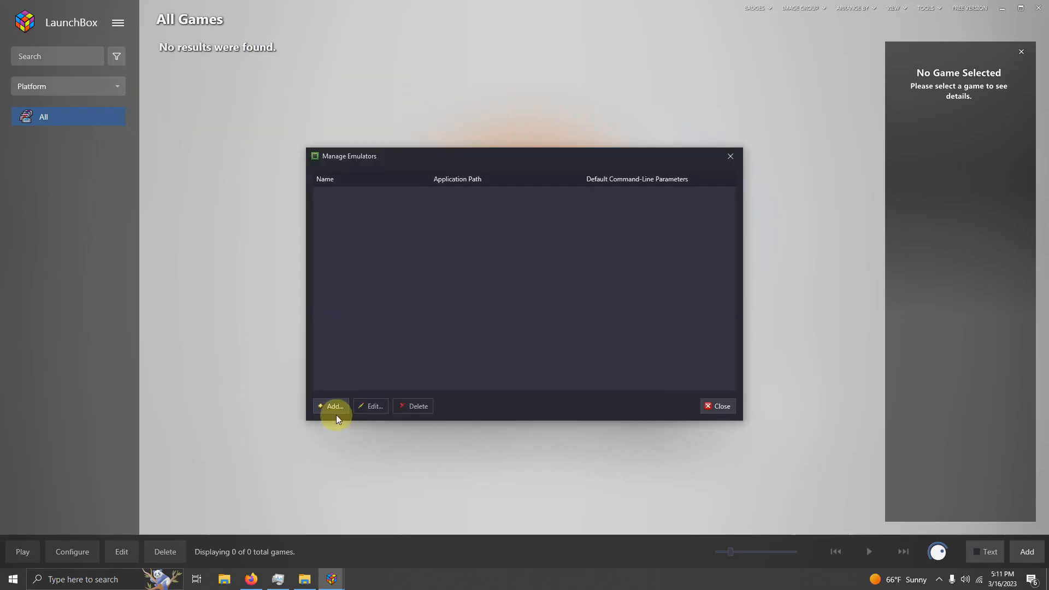
# Add a new emulator pointing to redream.exe in Arcade\Emulators.
pyautogui.click(331, 405)
pyautogui.write('Redream')
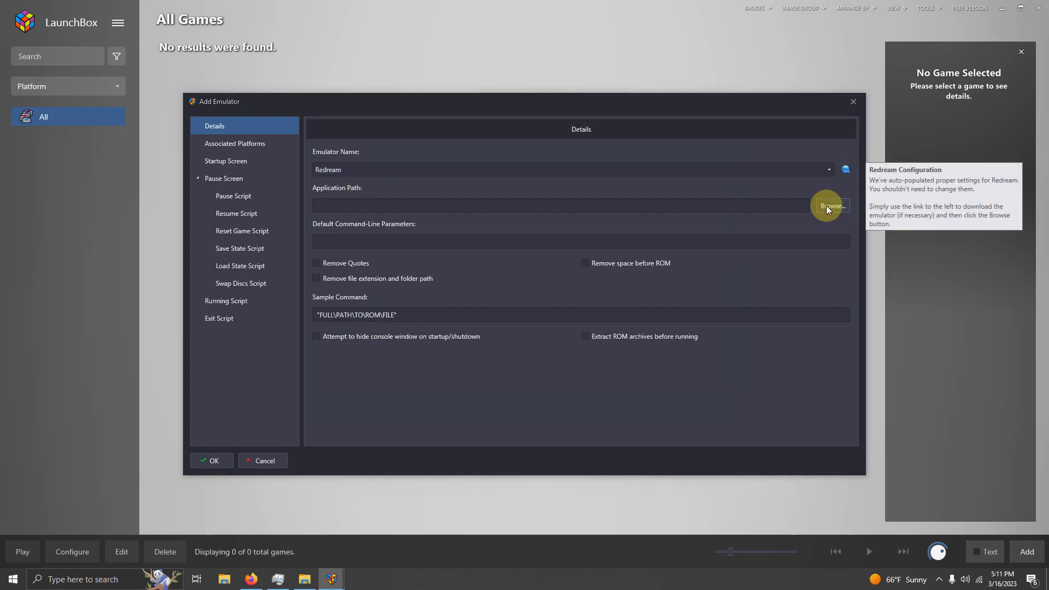
pyautogui.click(833, 205)
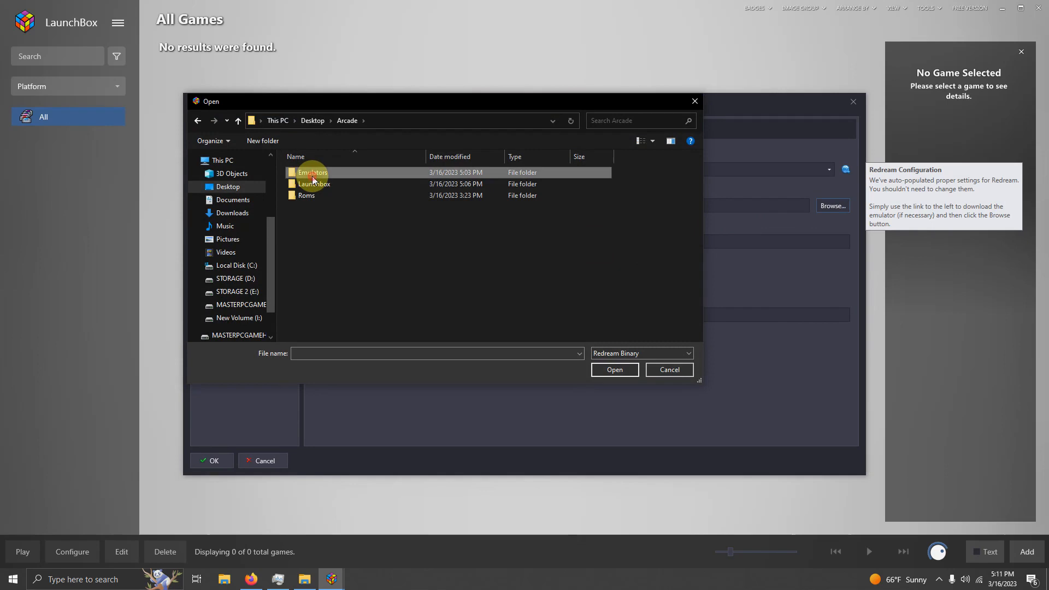
pyautogui.doubleClick(310, 173)
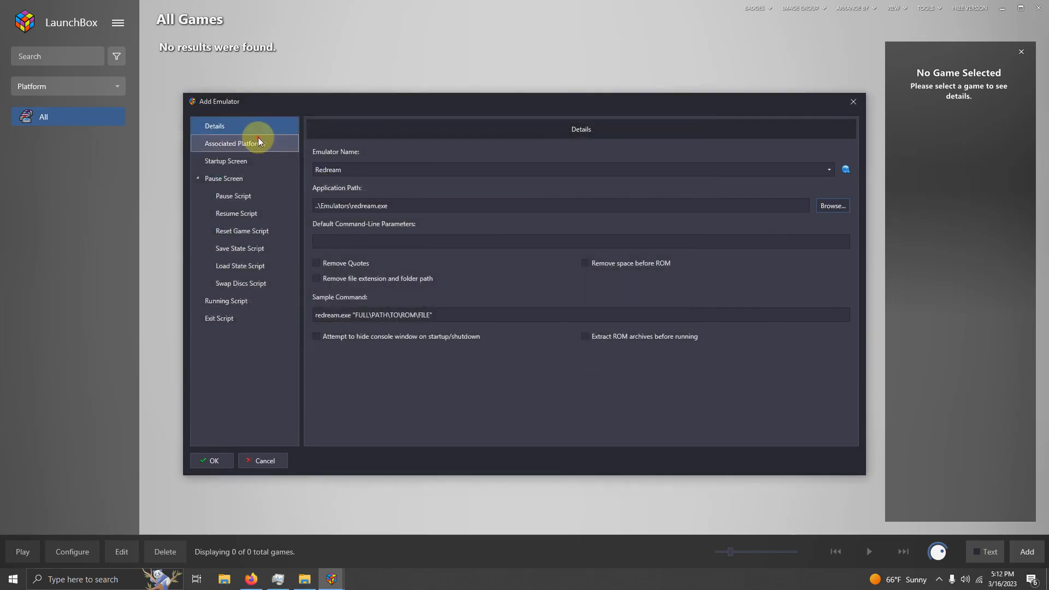
# Make Redream the default Sega Dreamcast emulator, review its running script, and close the manager.
pyautogui.click(235, 143)
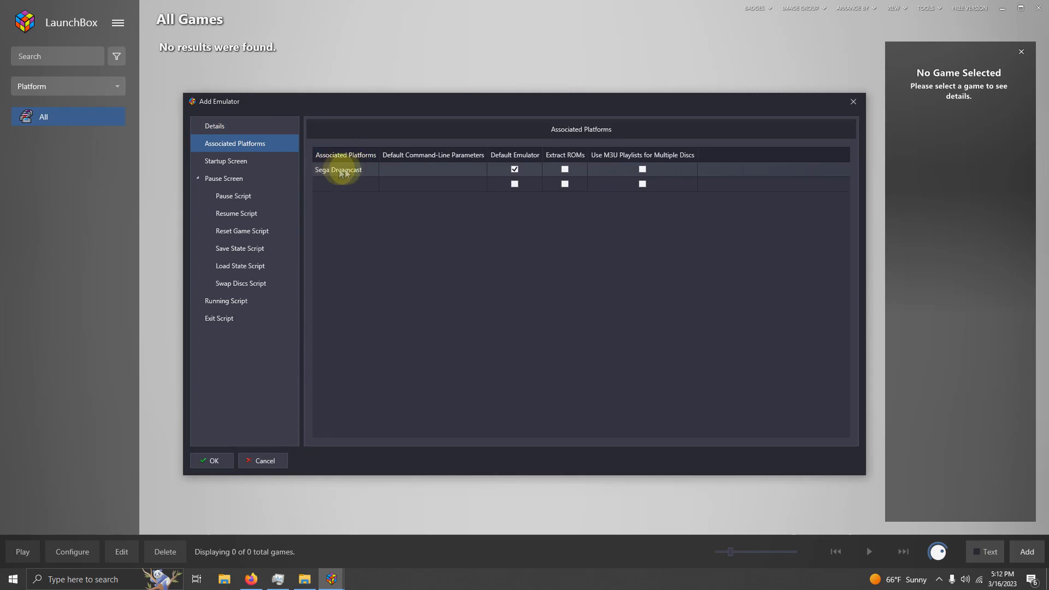
pyautogui.click(514, 169)
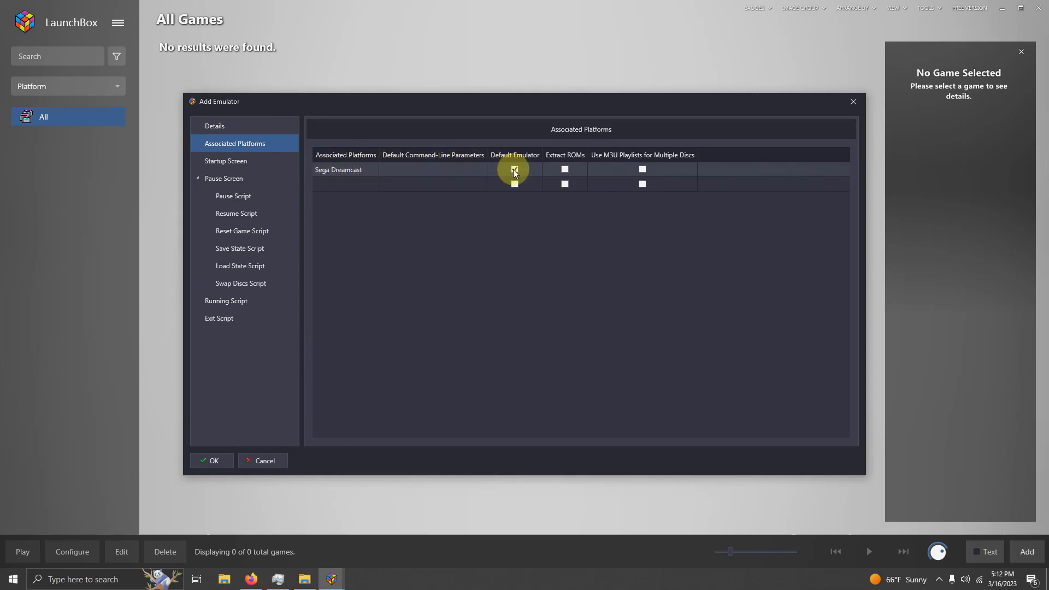
pyautogui.click(515, 169)
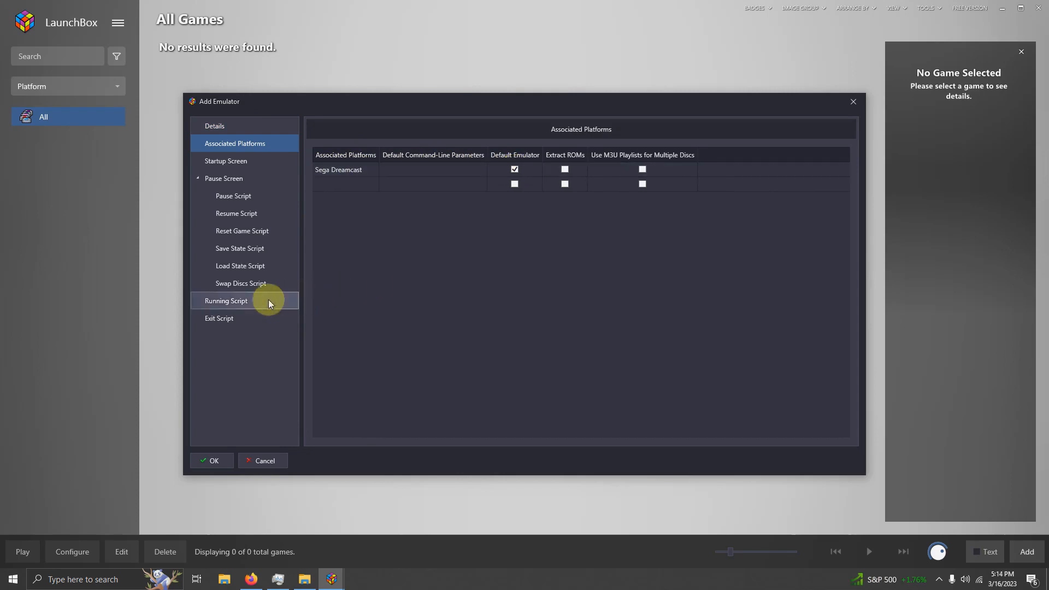
pyautogui.click(225, 300)
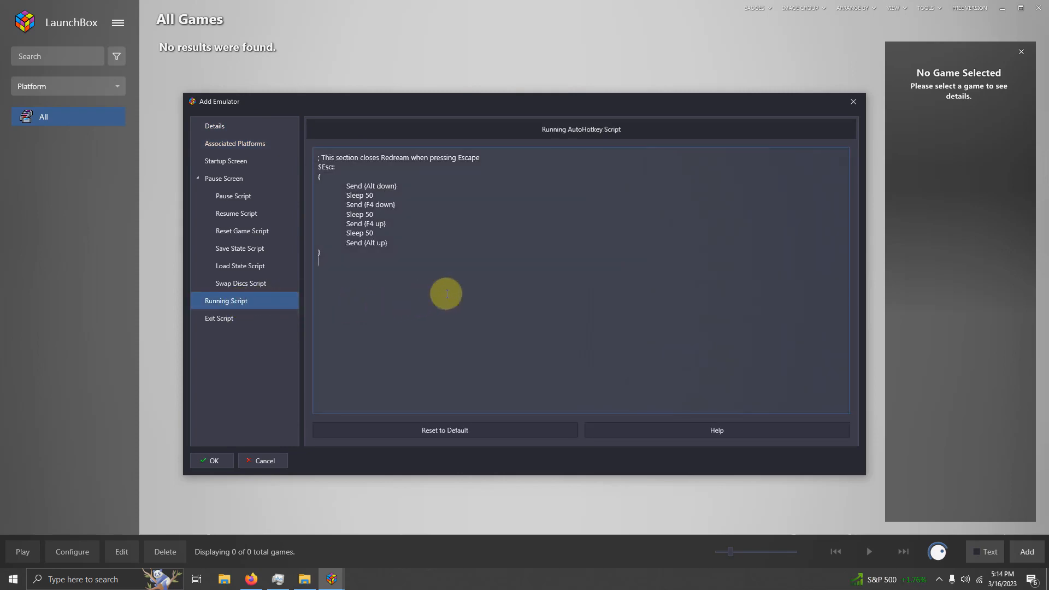
pyautogui.moveTo(455, 291)
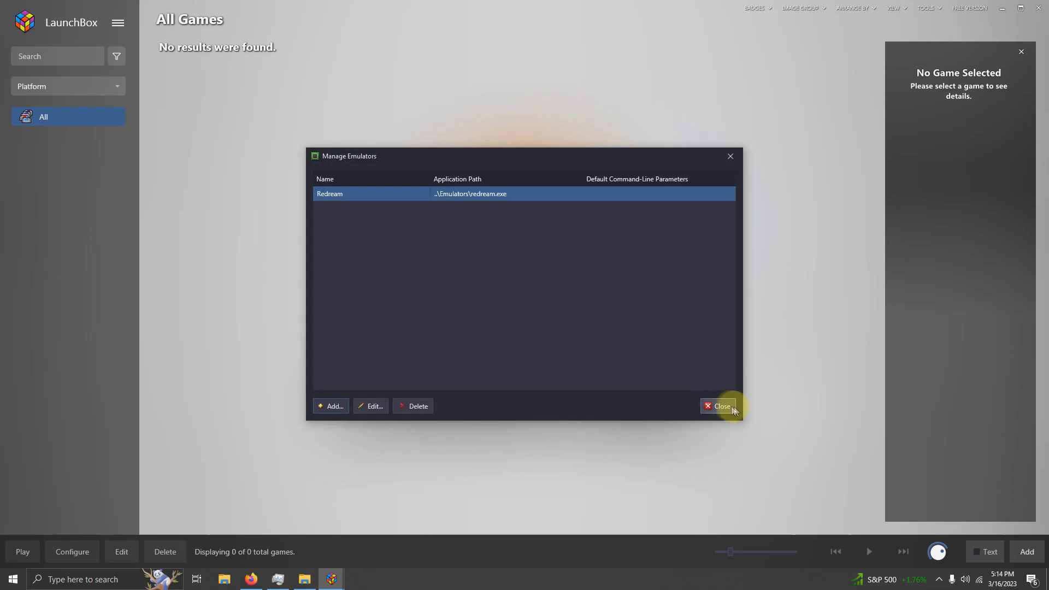
pyautogui.click(719, 407)
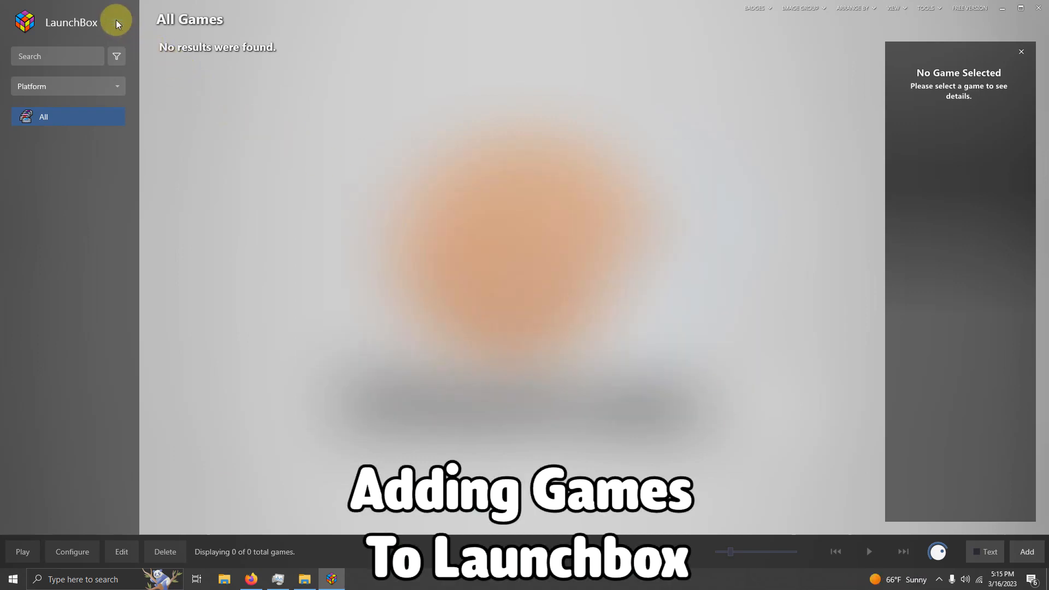
# Start a ROM Files import using the Arcade\Roms folder as the source.
pyautogui.click(116, 22)
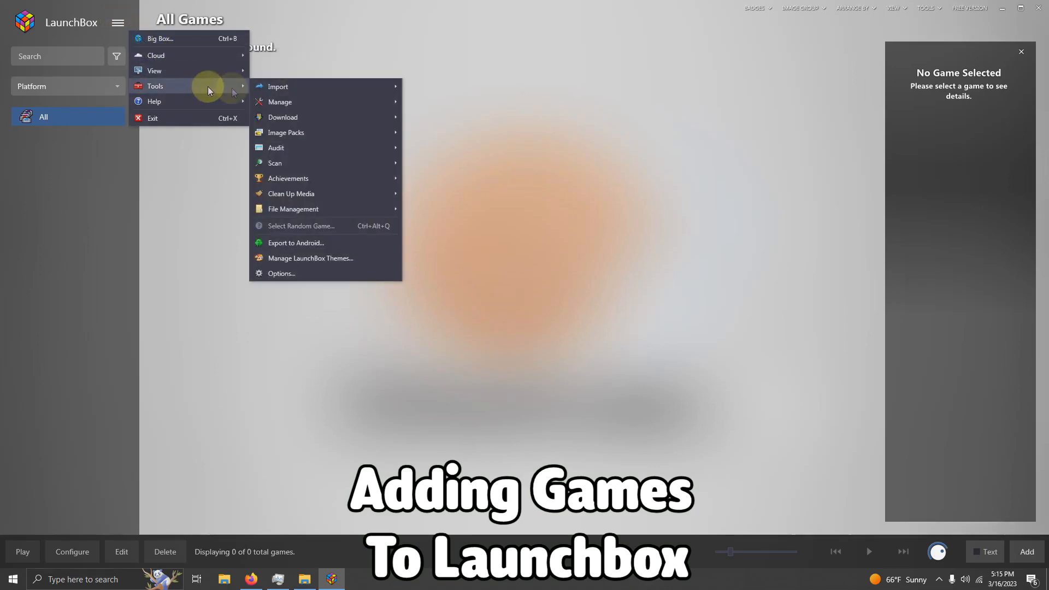
pyautogui.moveTo(277, 87)
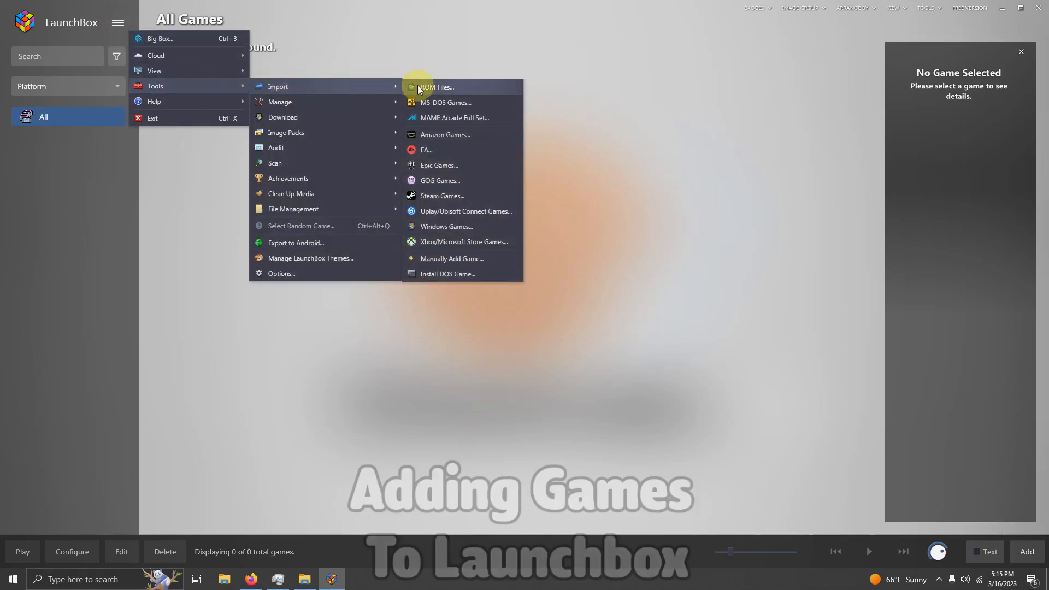
pyautogui.click(435, 87)
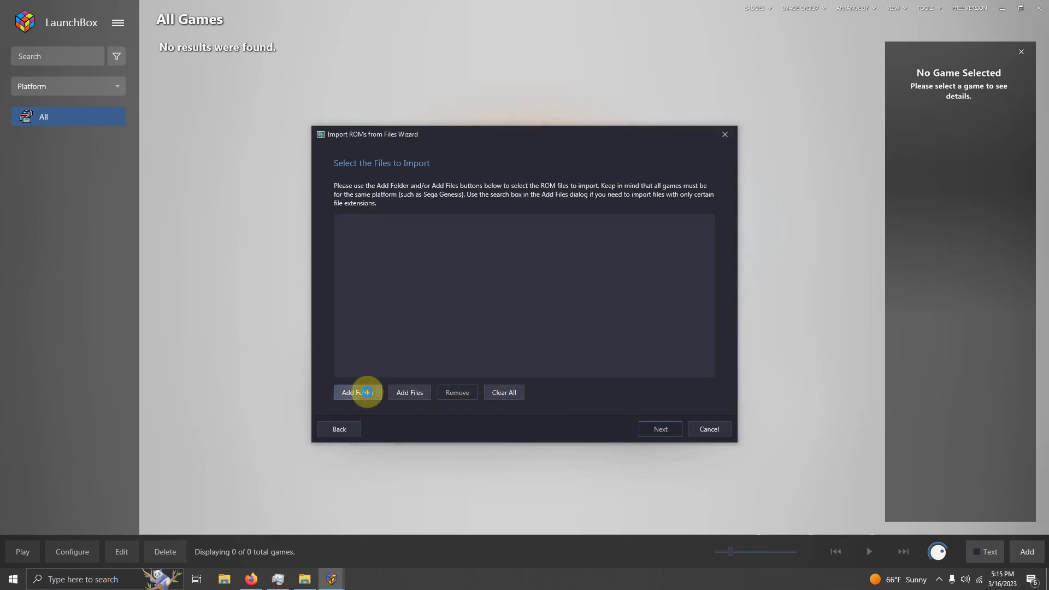
pyautogui.click(358, 393)
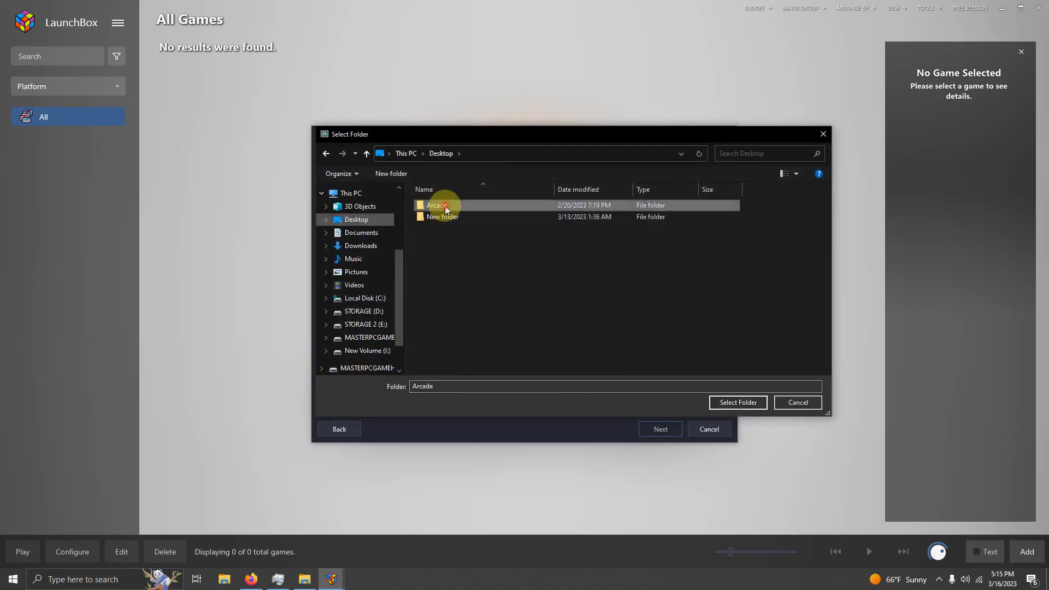
pyautogui.doubleClick(436, 206)
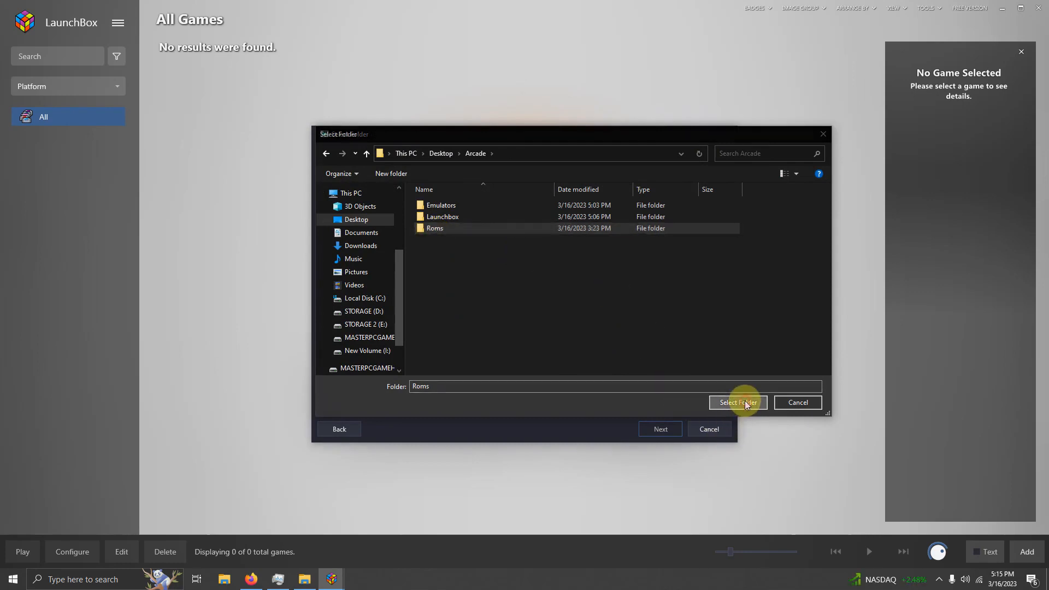
pyautogui.click(738, 403)
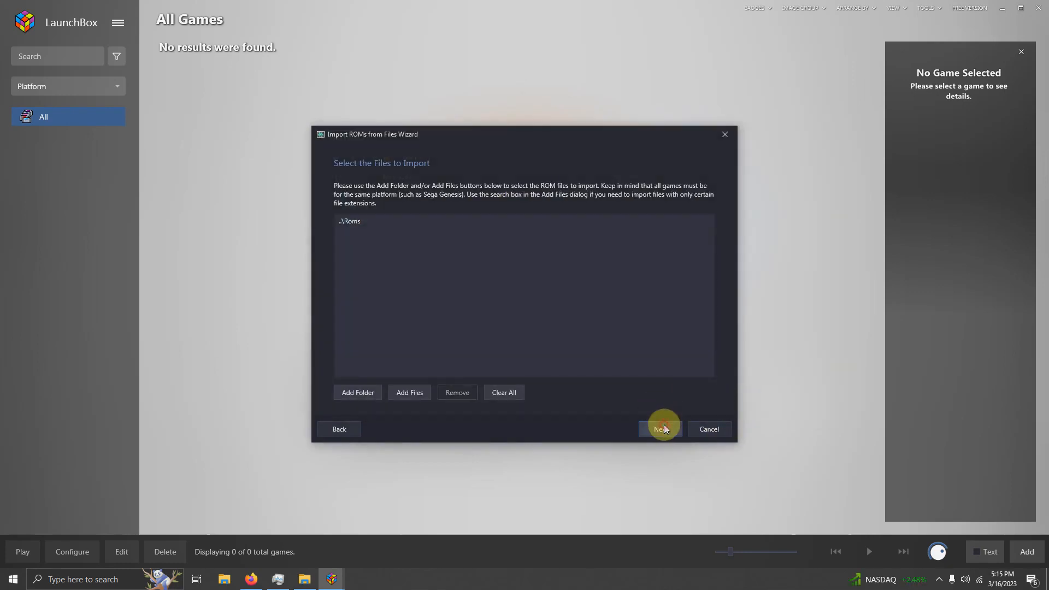
pyautogui.click(661, 429)
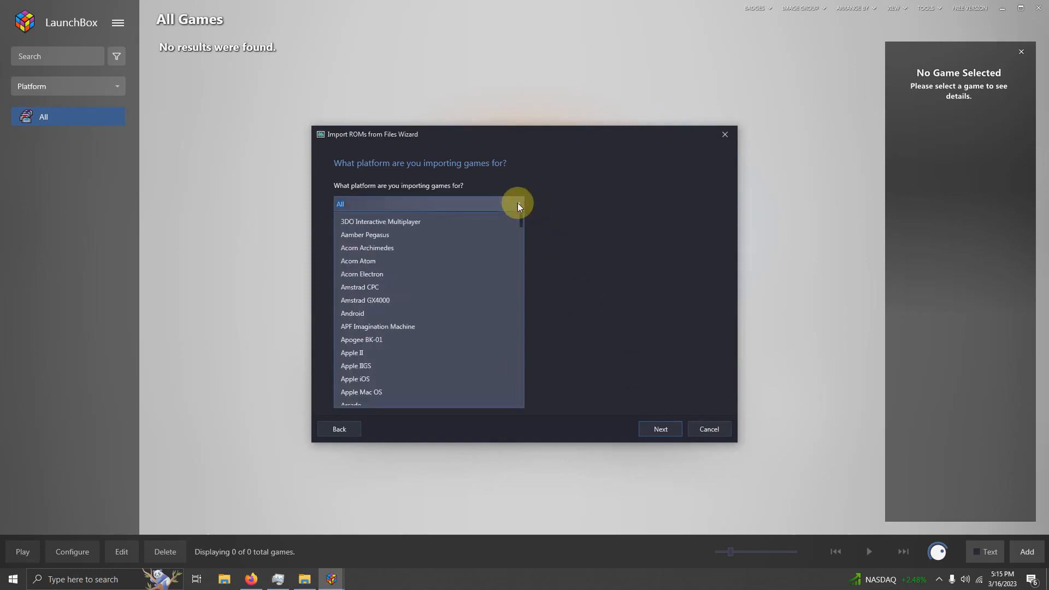
# Import the three games as Sega Dreamcast with Redream, keeping files in their current location.
pyautogui.click(661, 429)
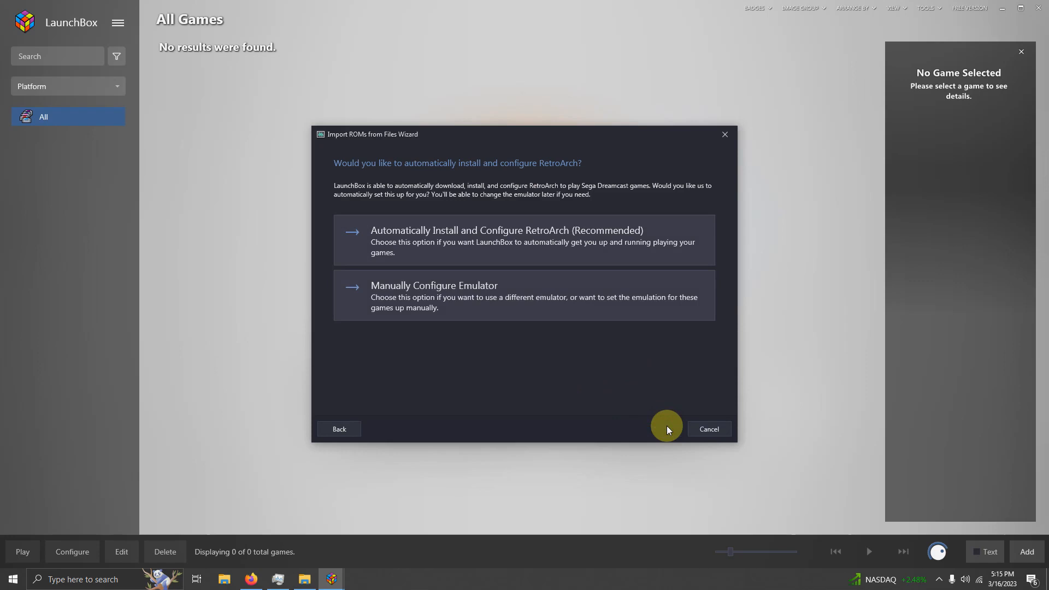
pyautogui.moveTo(422, 301)
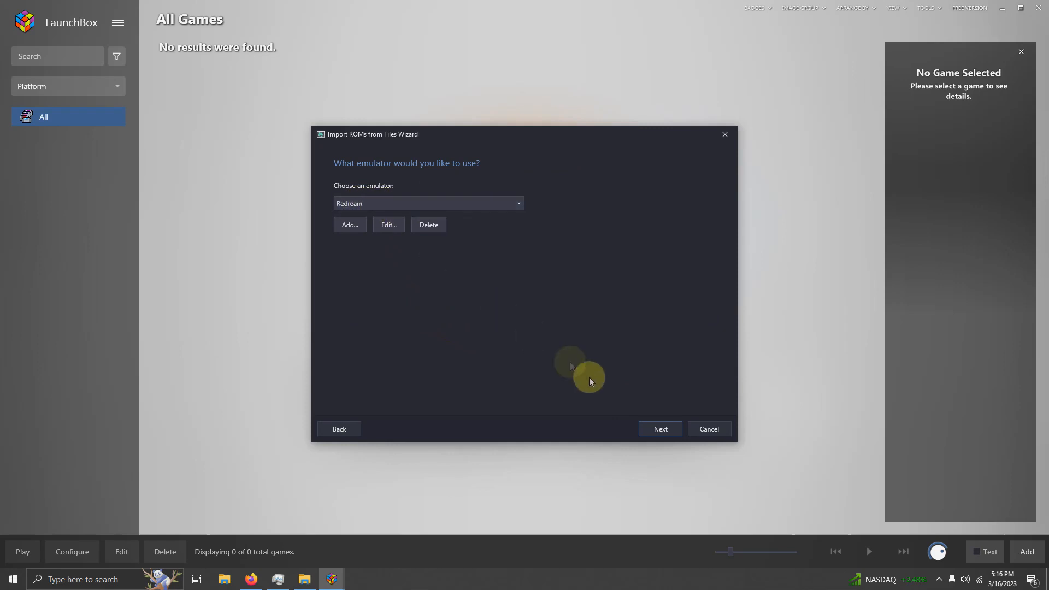
pyautogui.click(661, 429)
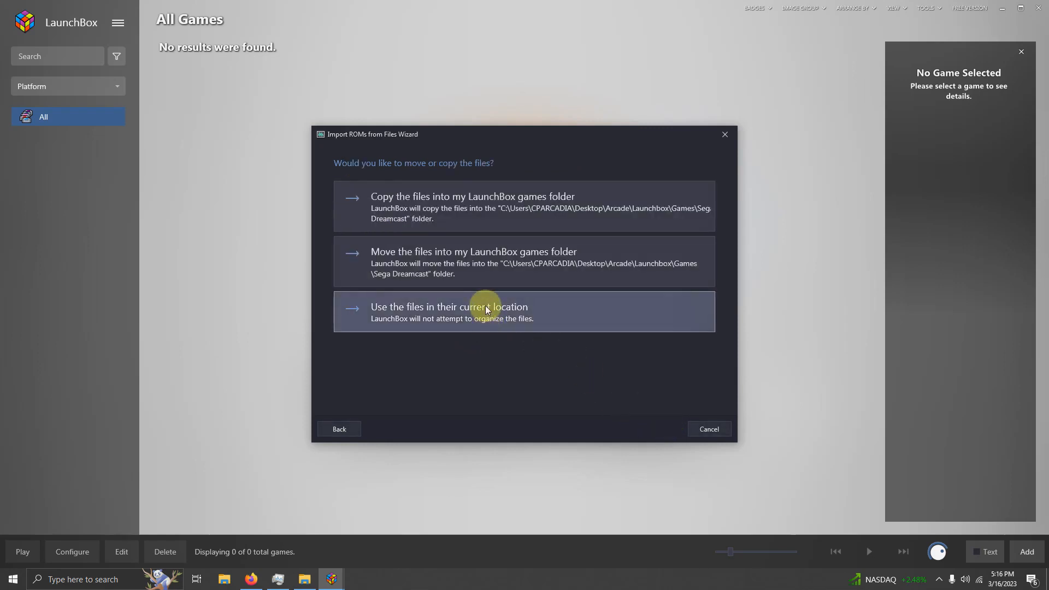
pyautogui.click(485, 310)
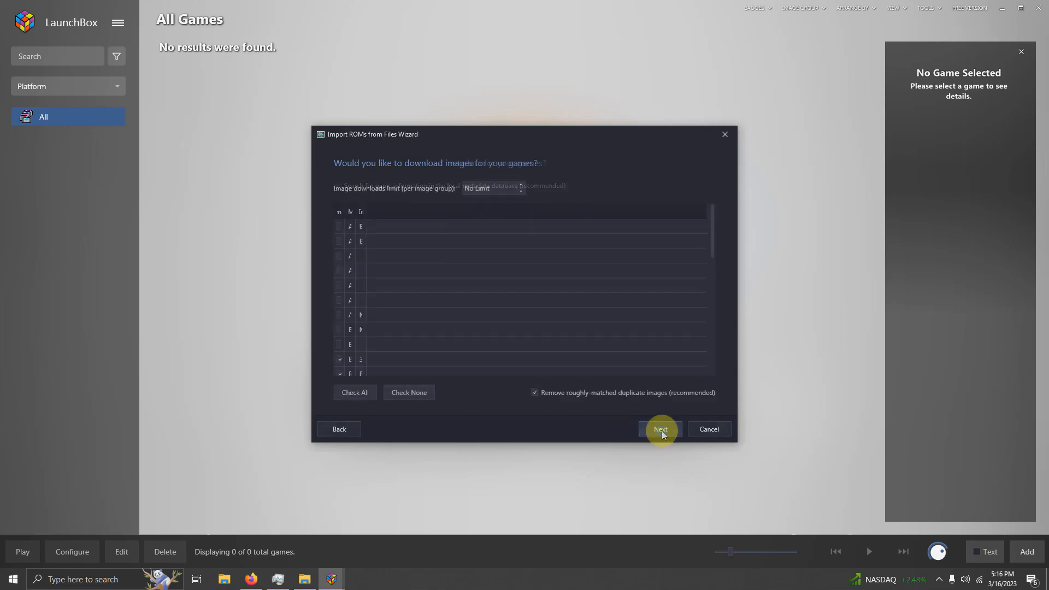
pyautogui.click(661, 429)
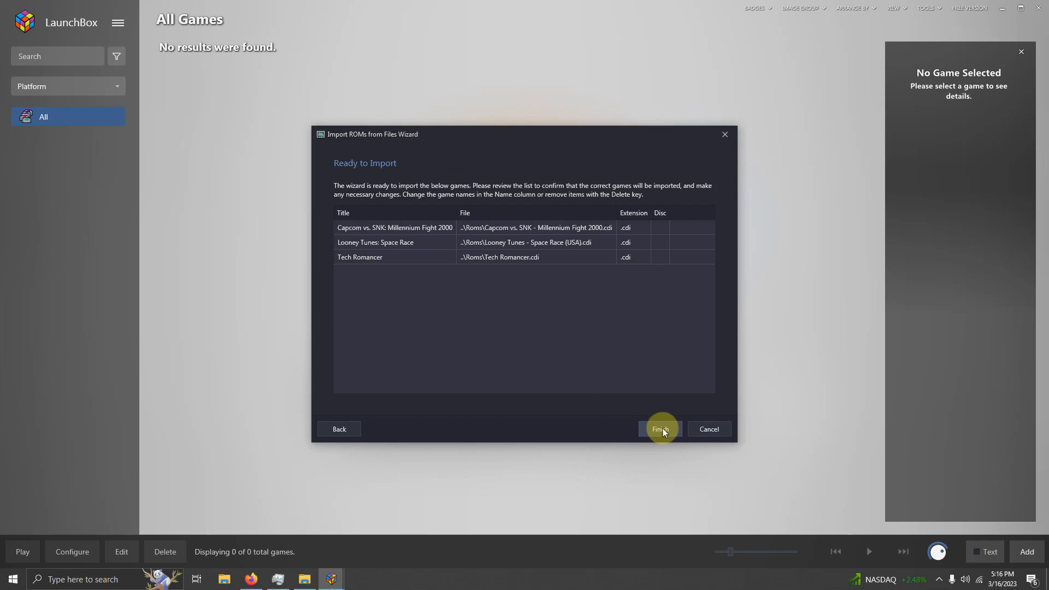
pyautogui.click(660, 429)
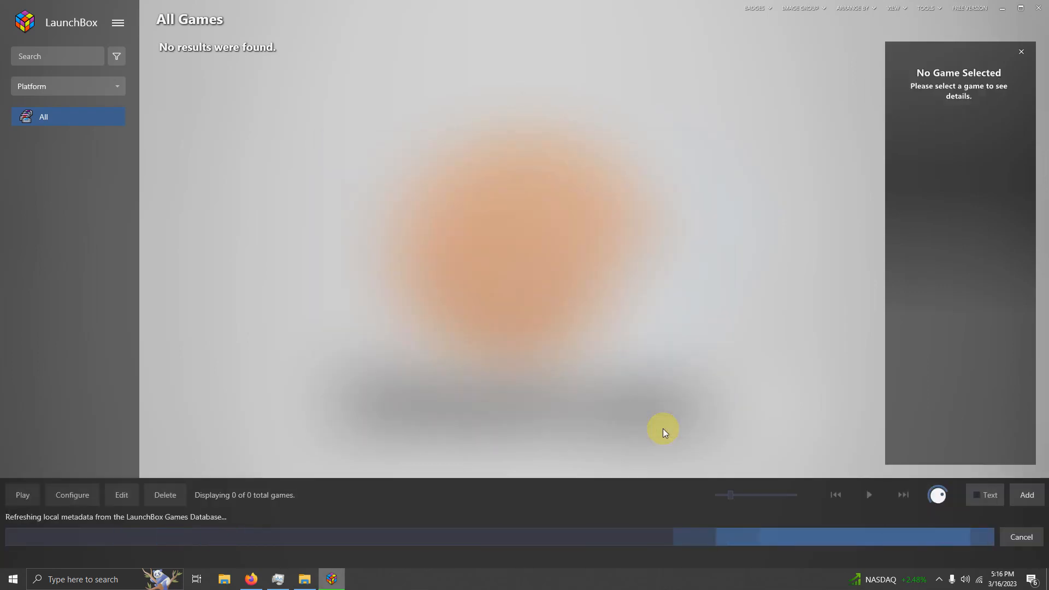